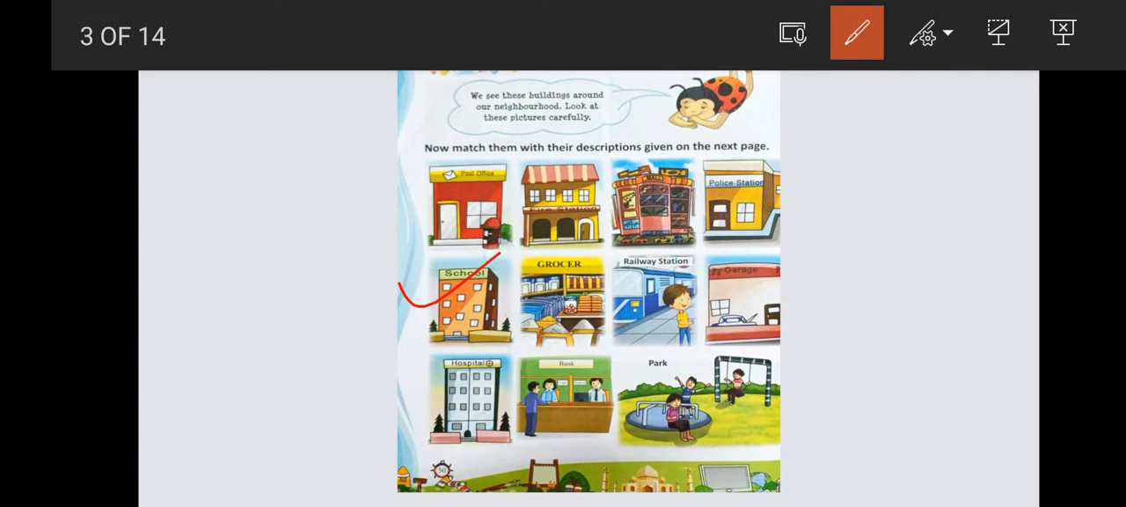
Step: Move to the questions slide, switch to red ink and start writing answer '1. S…'
left_click(857, 31)
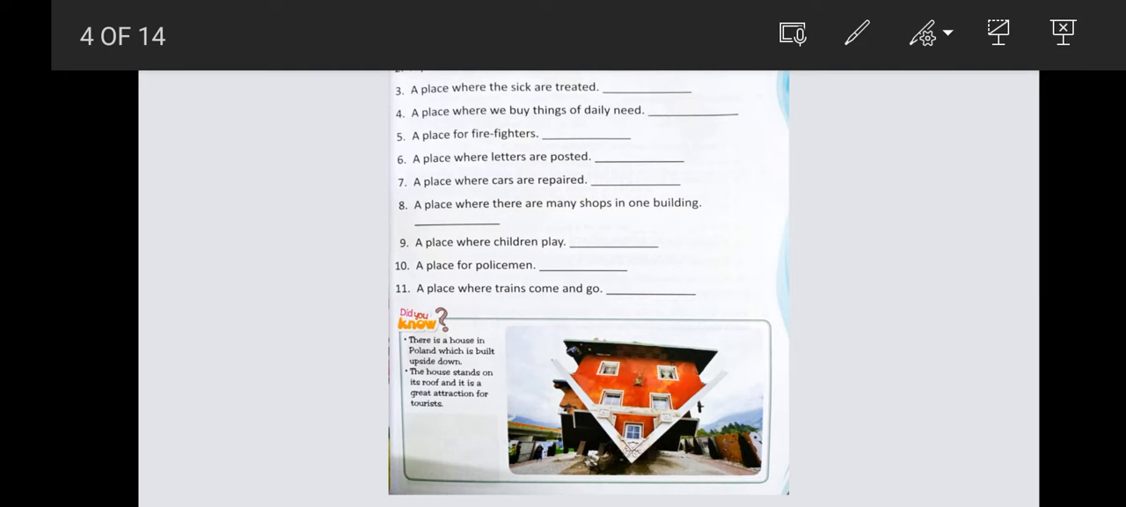
left_click(855, 33)
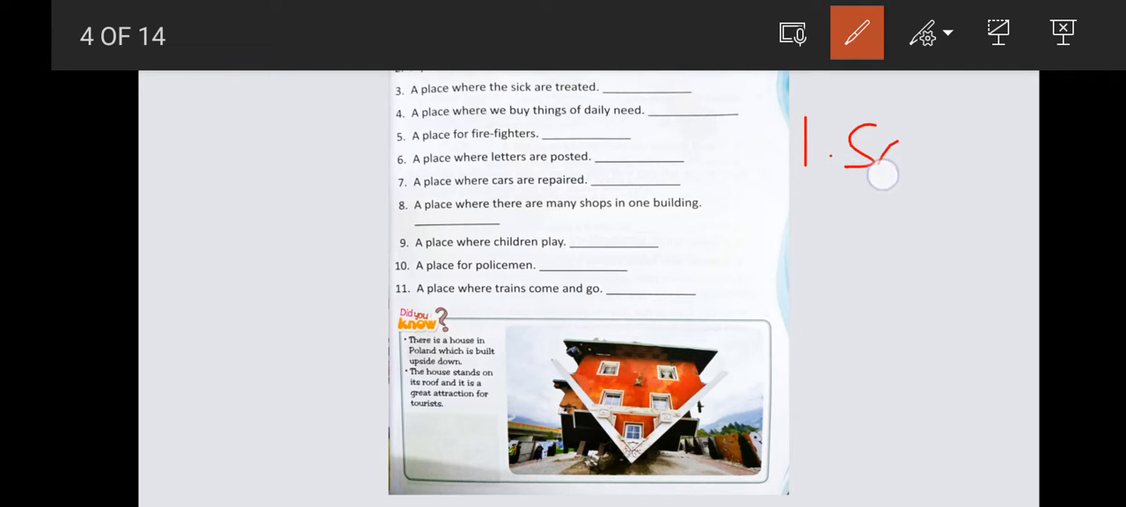
left_click_drag(883, 176, 1021, 155)
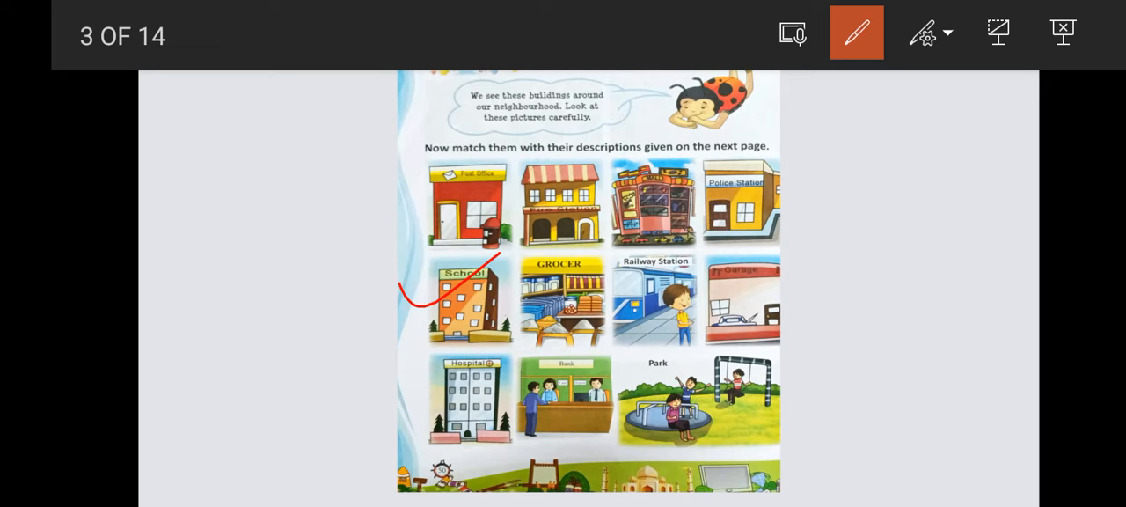
Step: Tick the Bank picture and handwrite '1. School' and '2. Bank' beside the questions
left_click_drag(532, 426, 608, 391)
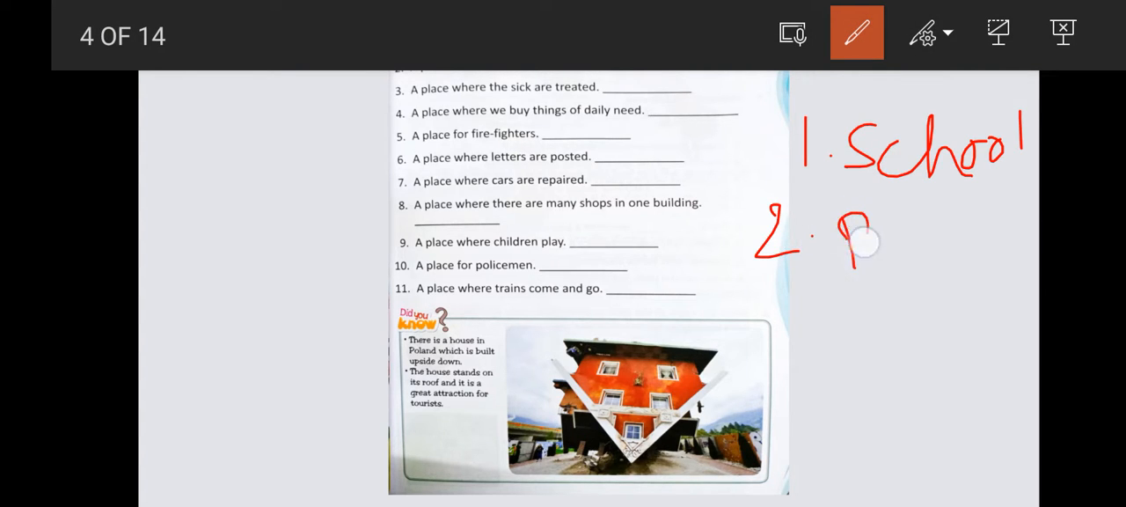
left_click_drag(845, 243, 1003, 229)
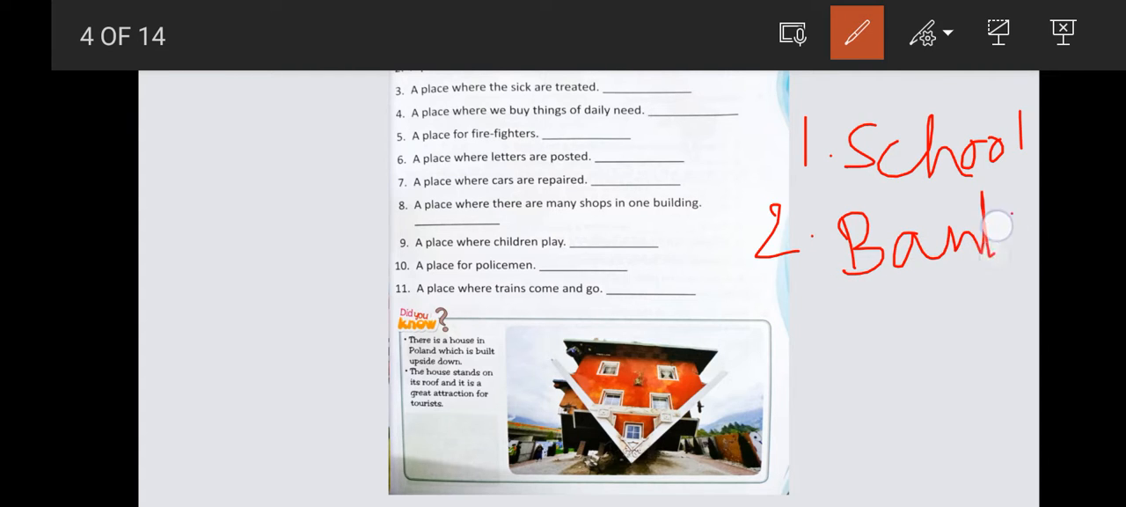
left_click_drag(995, 229, 1021, 273)
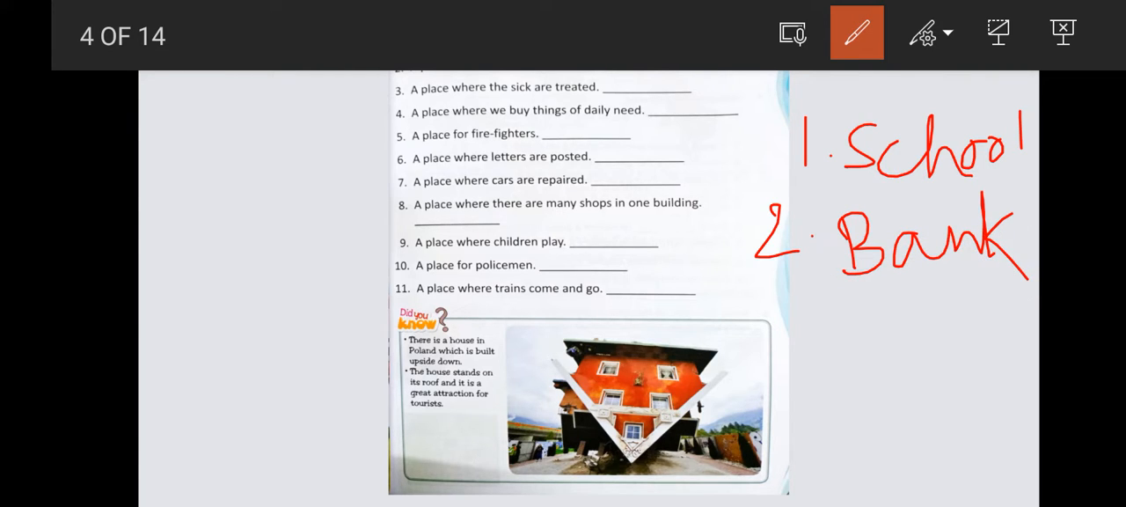
left_click_drag(379, 106, 432, 84)
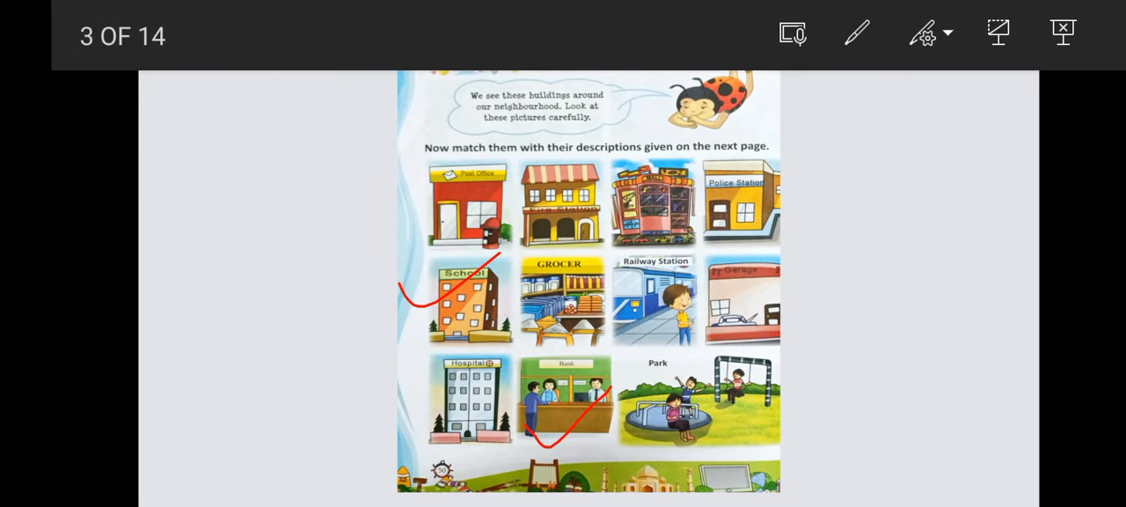
Step: Tick question 3 and handwrite '3. Hospital' and answer four in red
left_click(857, 33)
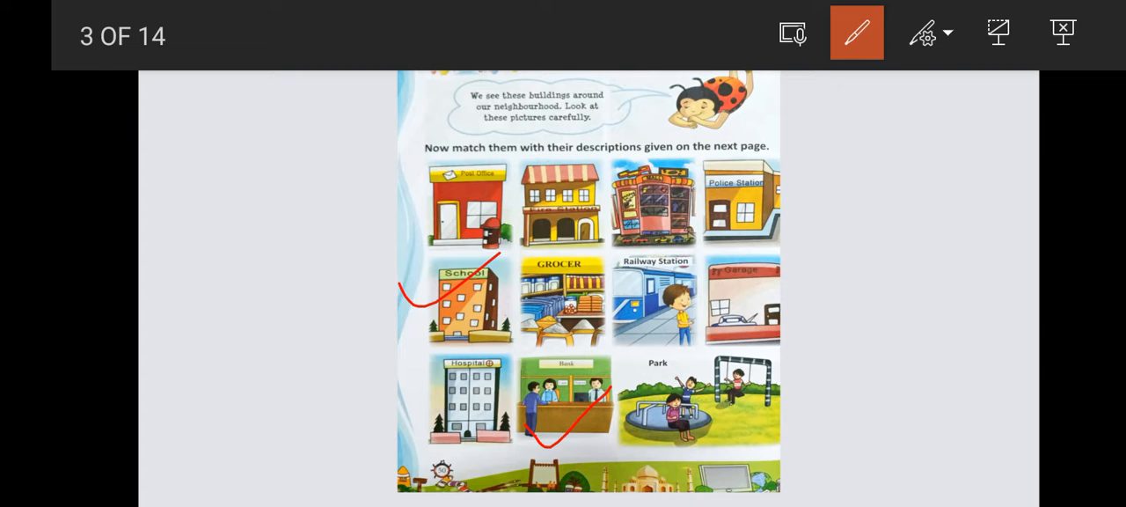
left_click_drag(401, 443, 475, 370)
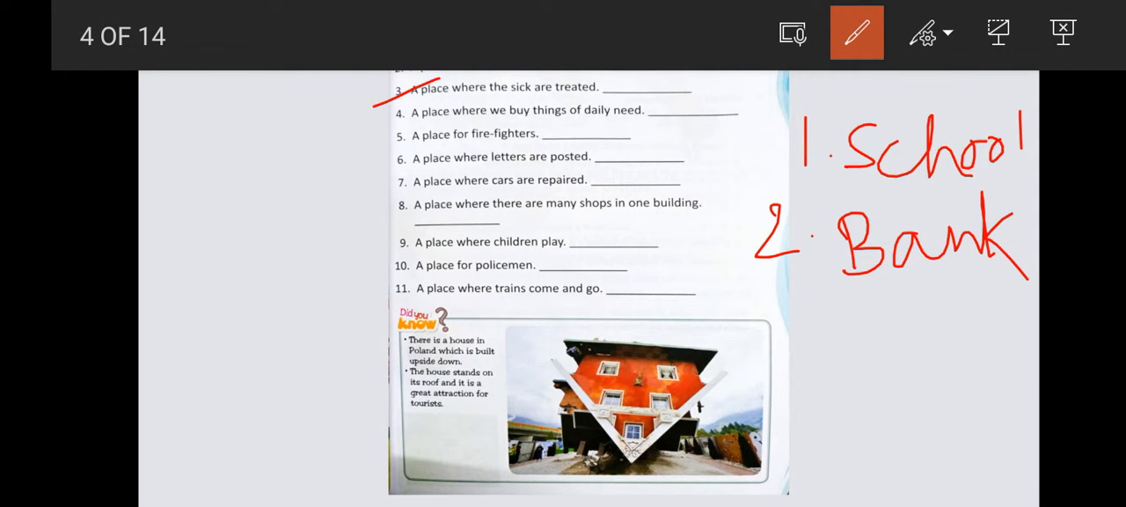
left_click_drag(598, 92, 634, 86)
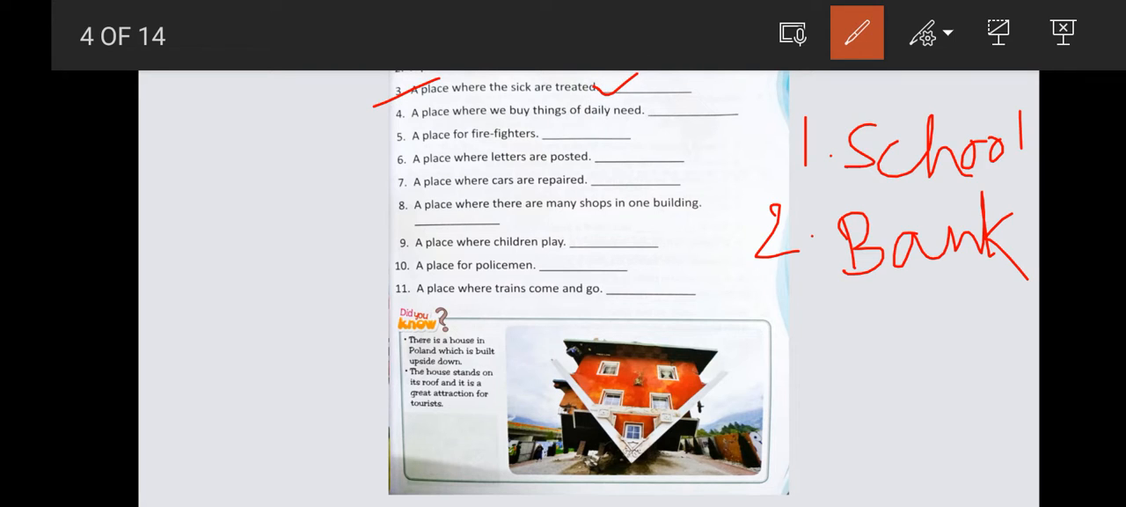
left_click_drag(185, 256, 299, 299)
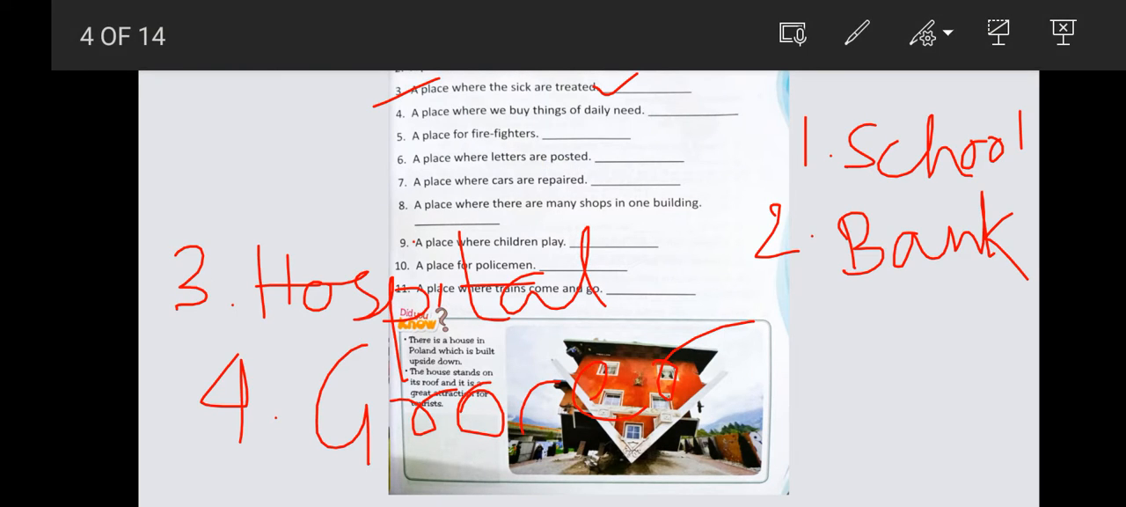
Step: Erase all red ink from the questions slide via the ink menu
left_click(856, 32)
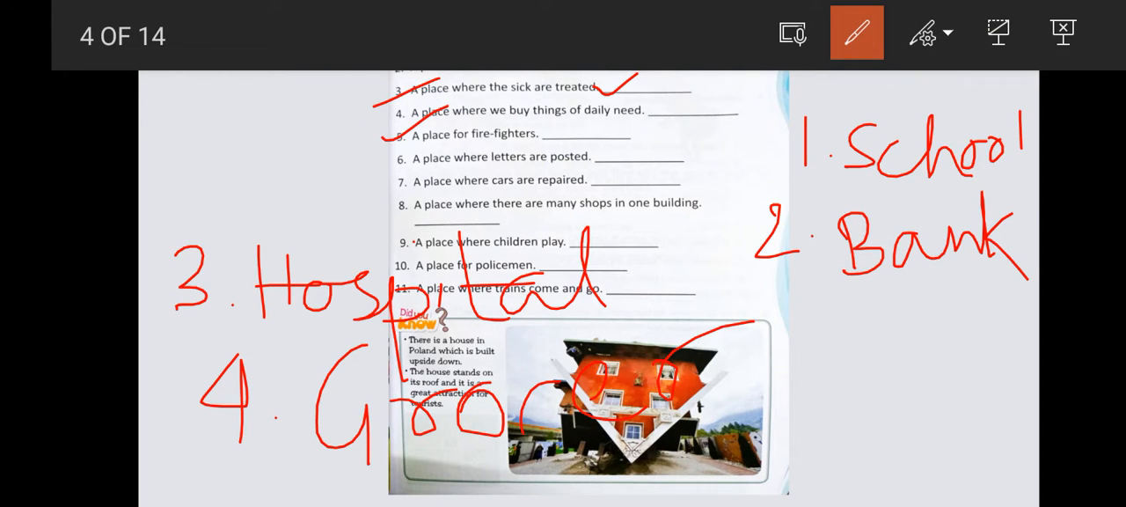
left_click(929, 33)
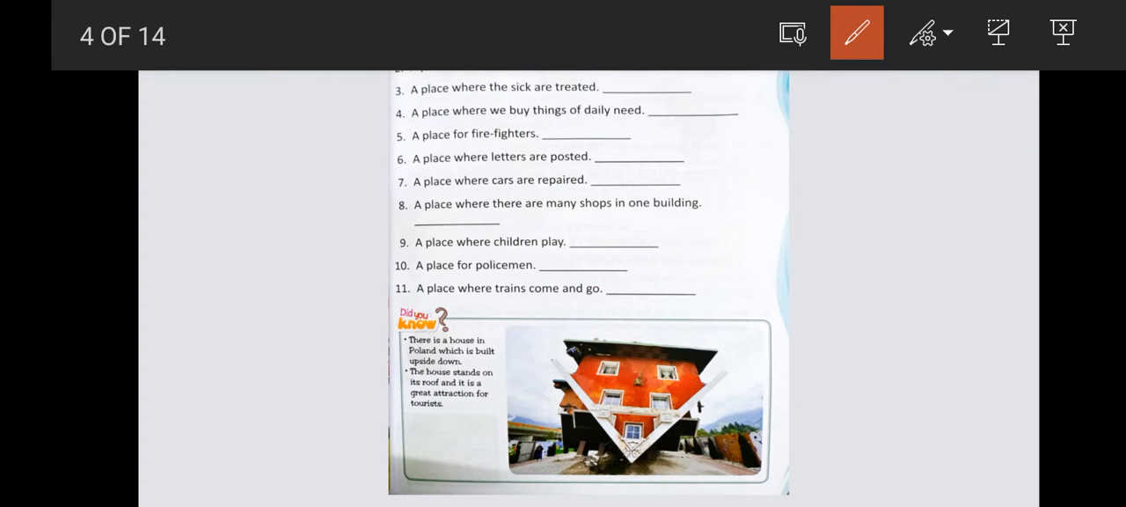
Step: Return to the building pictures slide and resume red inking
left_click_drag(378, 141, 449, 109)
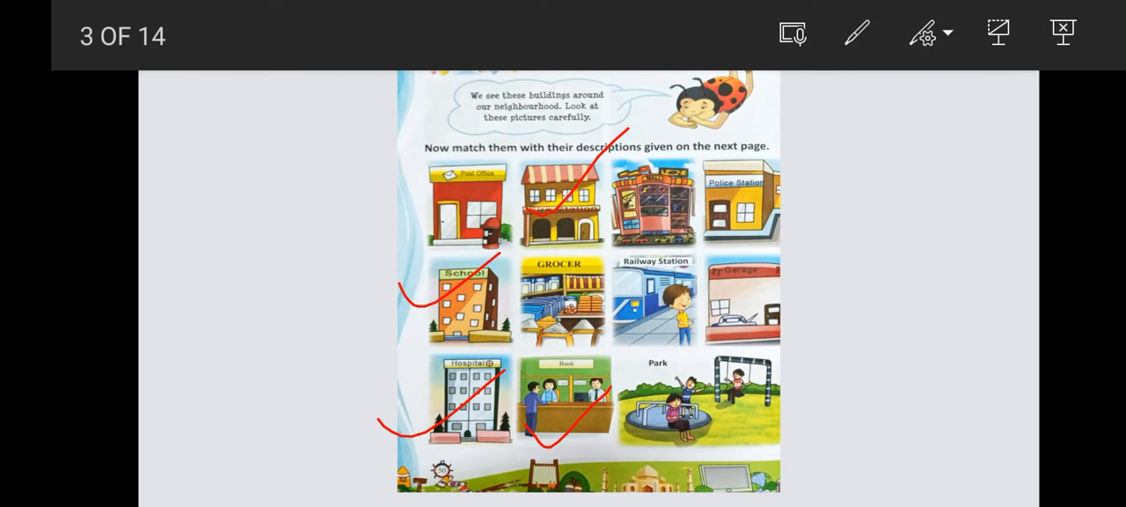
left_click(856, 33)
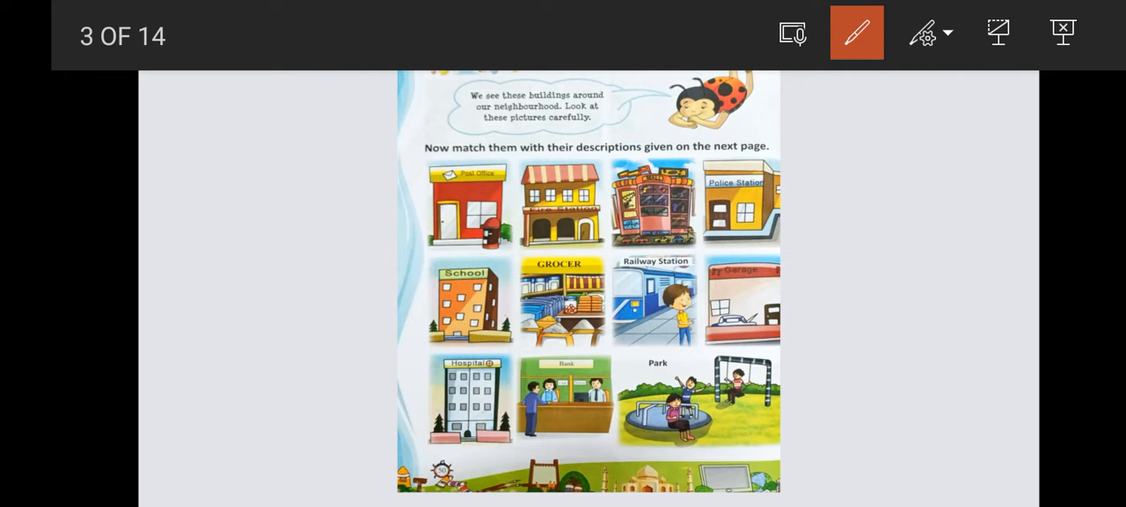
Step: Circle the mall picture and handwrite '8 Mall', 'Park' and '10.' beside the pictures
left_click_drag(775, 115, 827, 194)
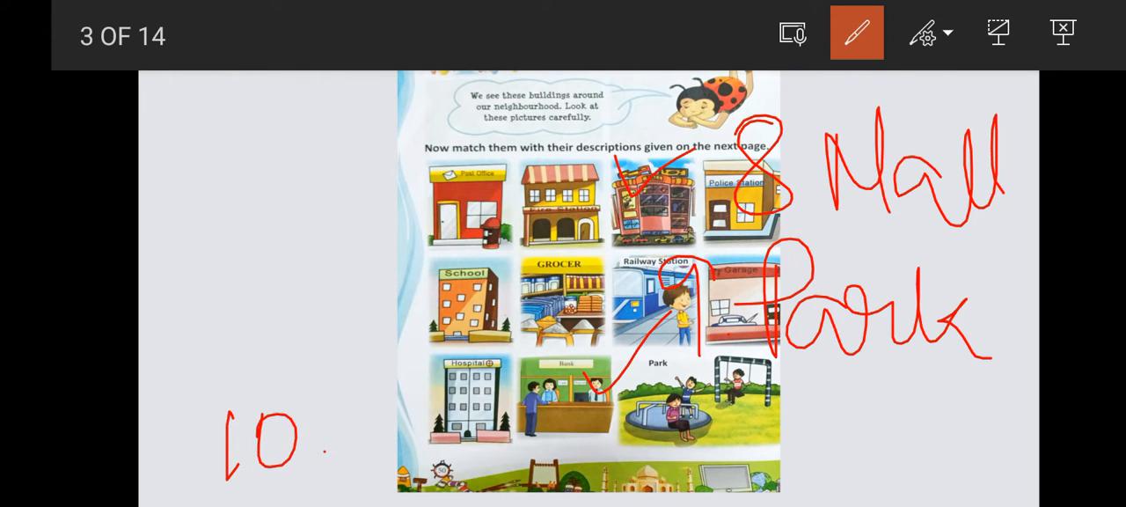
Step: Circle the police station, write '10. Police Station', then erase all the ink
left_click_drag(704, 141, 774, 220)
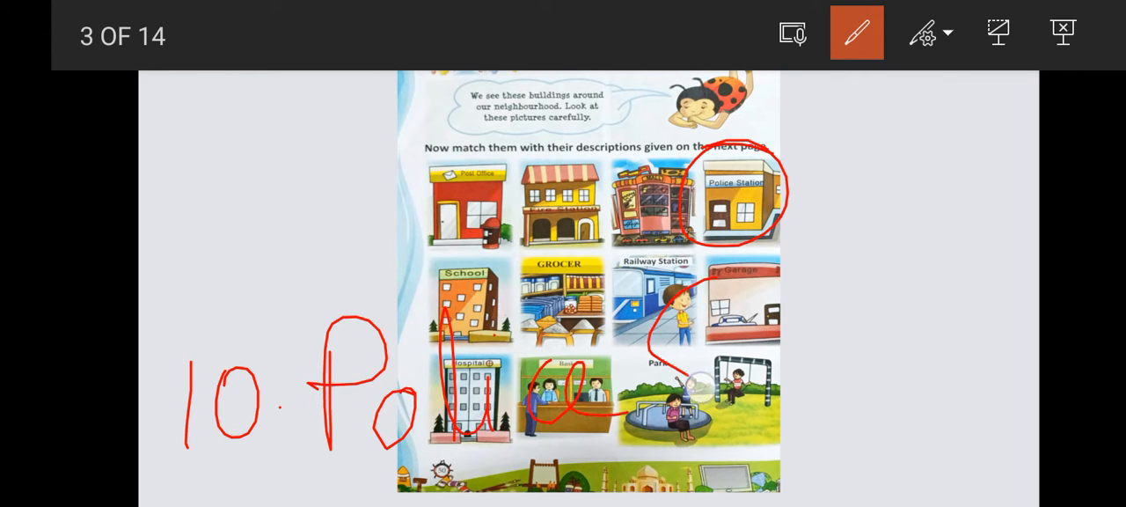
left_click_drag(686, 370, 932, 290)
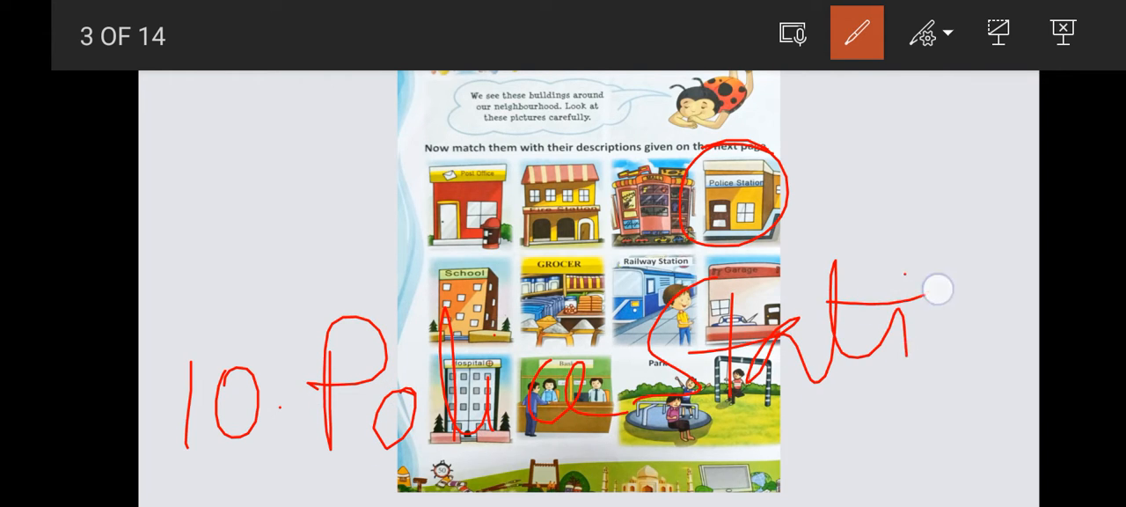
left_click(924, 34)
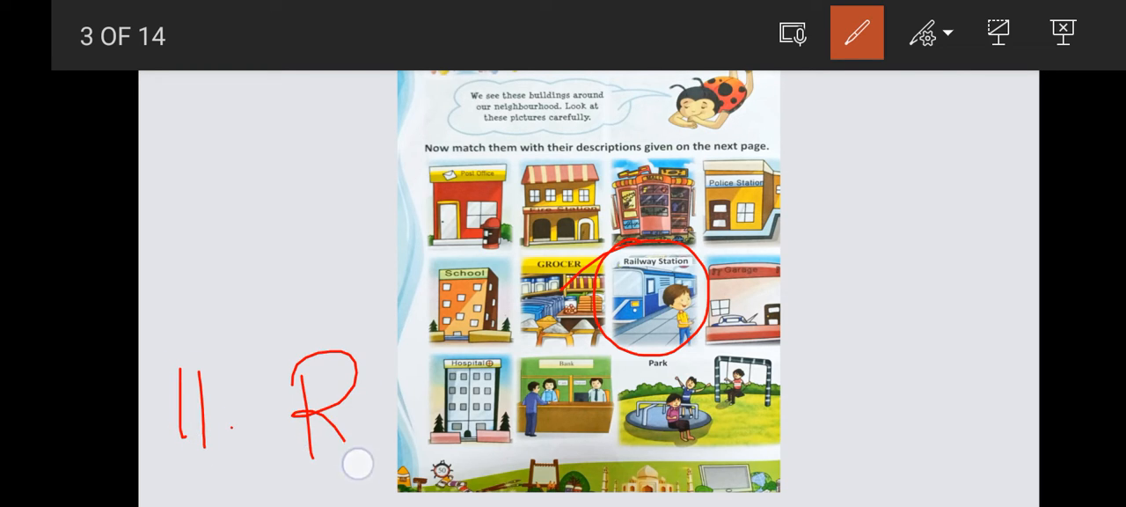
Step: Handwrite '11. Railway Station' in red, then erase all ink from the slide
left_click_drag(352, 387, 501, 449)
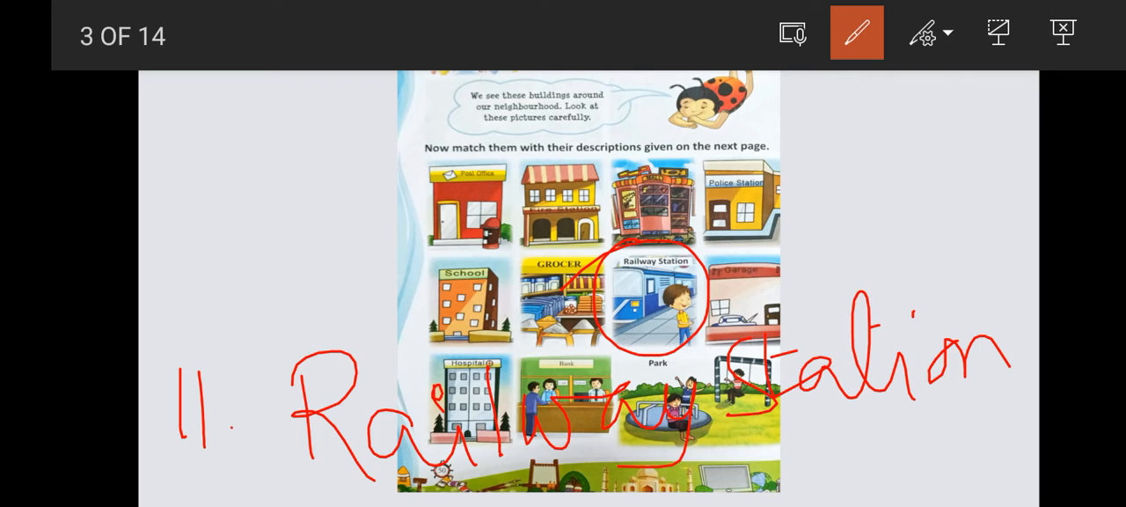
left_click(857, 31)
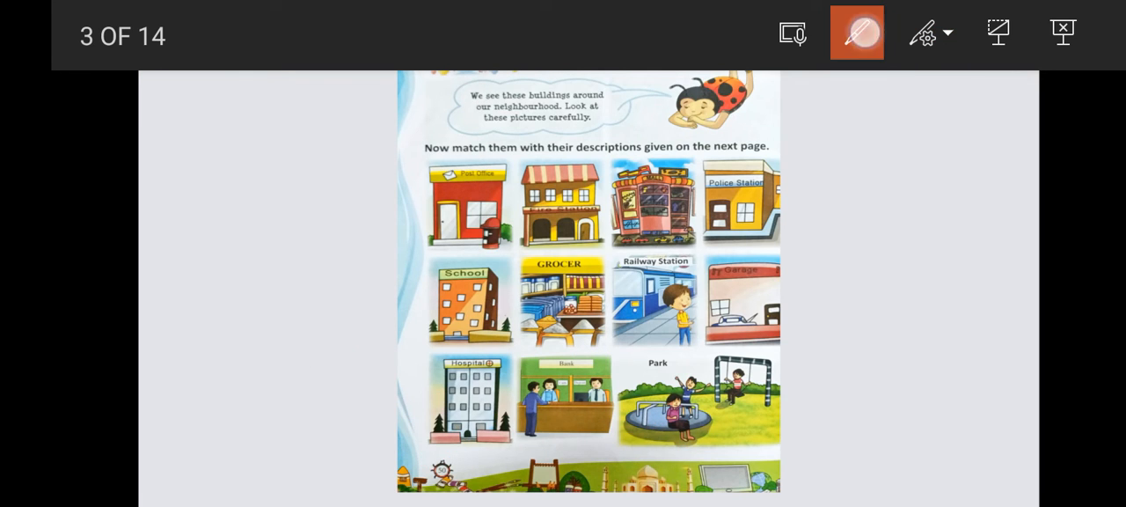